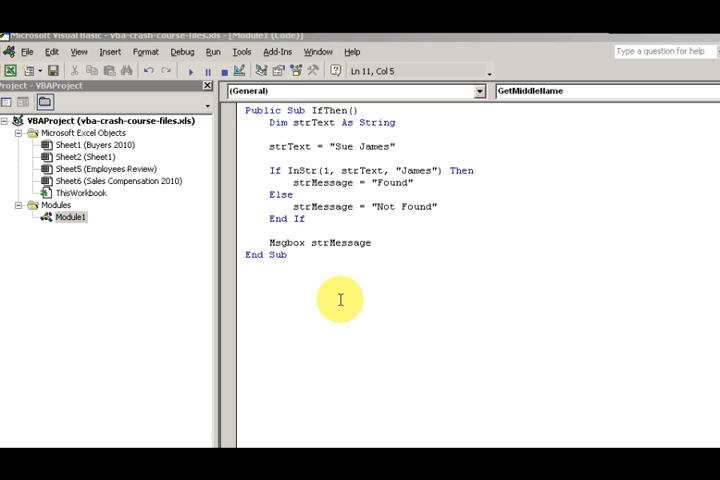
mouse_move(412, 132)
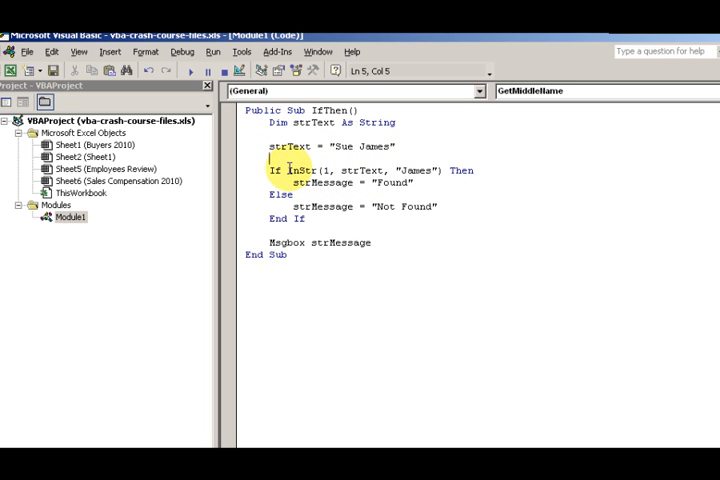
mouse_move(418, 162)
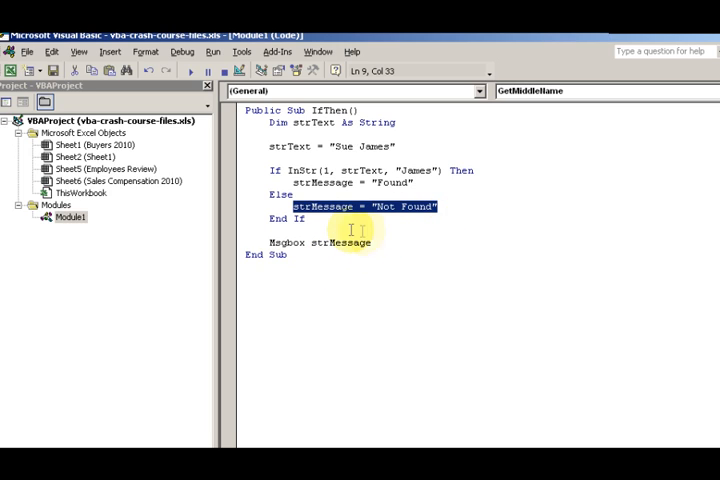
mouse_move(378, 248)
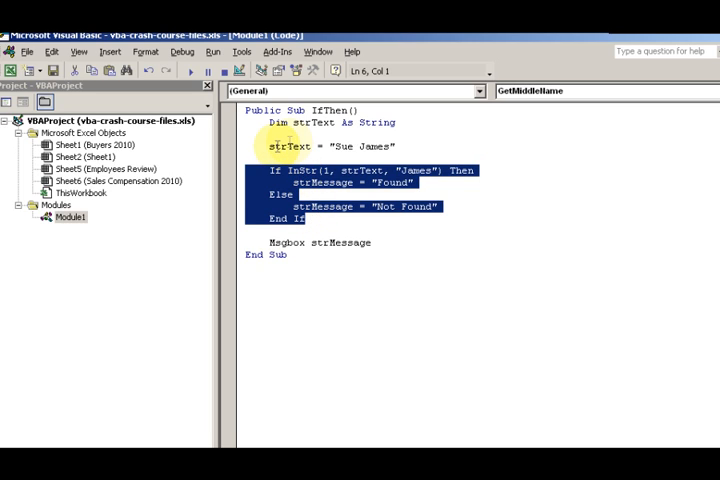
Try a > 1 comparison on the InStr condition, remove it, and step into IfThen with F8
left_click(284, 170)
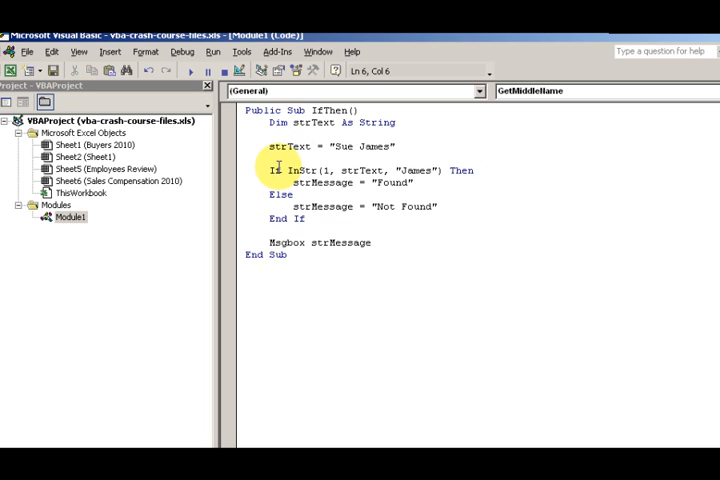
double_click(296, 170)
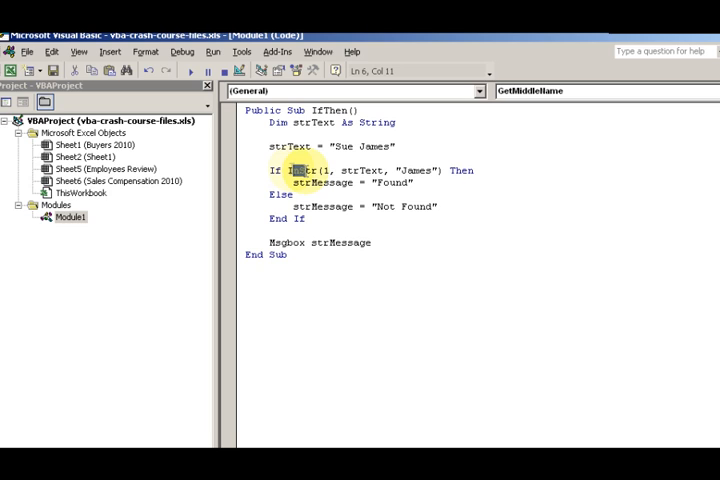
left_click_drag(286, 170, 358, 170)
type("> 1 ")
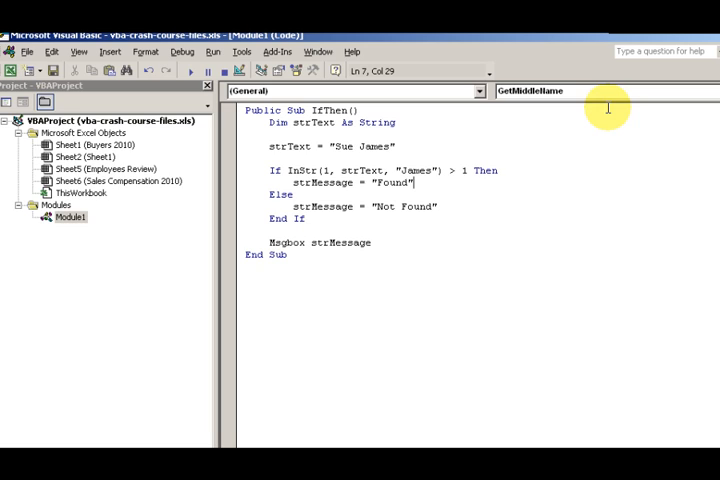
left_click(464, 170)
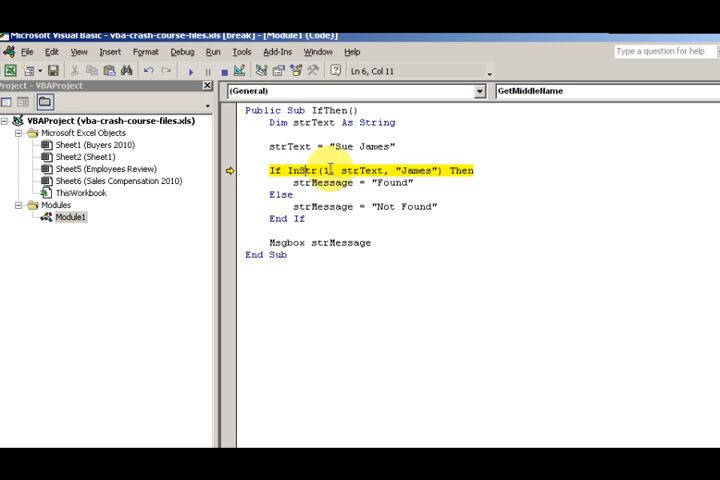
Inspect the InStr arguments while paused, then continue with F5 so the Found message appears
left_click(336, 170)
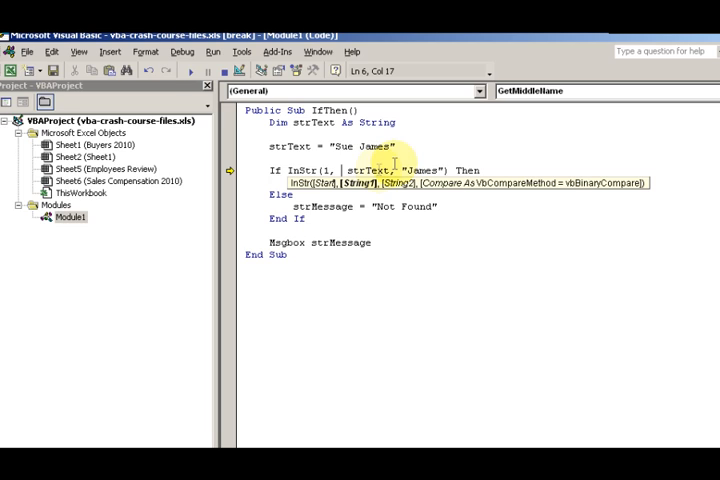
mouse_move(410, 148)
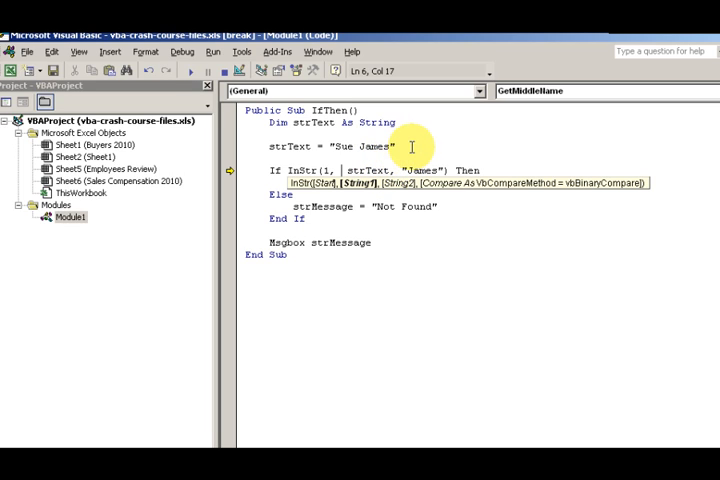
mouse_move(428, 144)
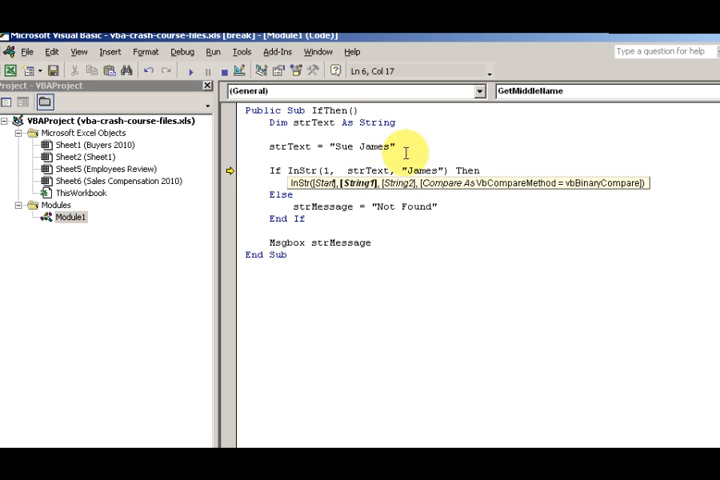
mouse_move(364, 168)
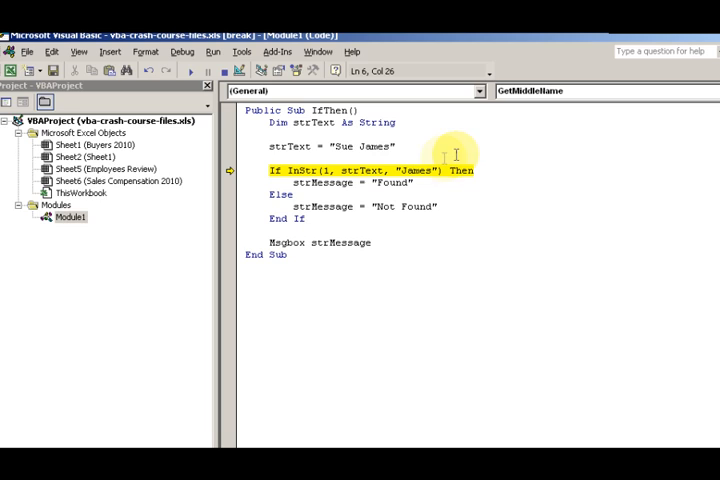
mouse_move(464, 132)
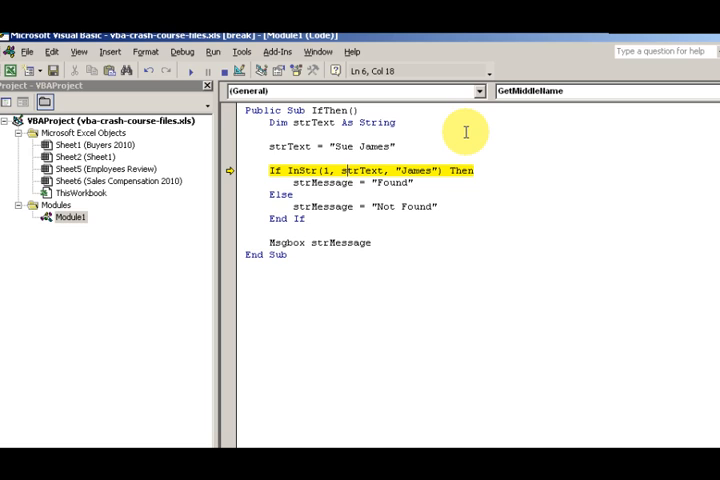
key("Left")
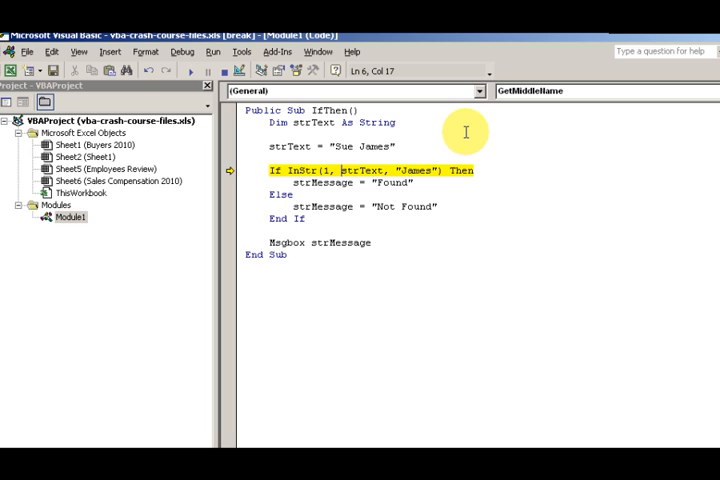
left_click(332, 146)
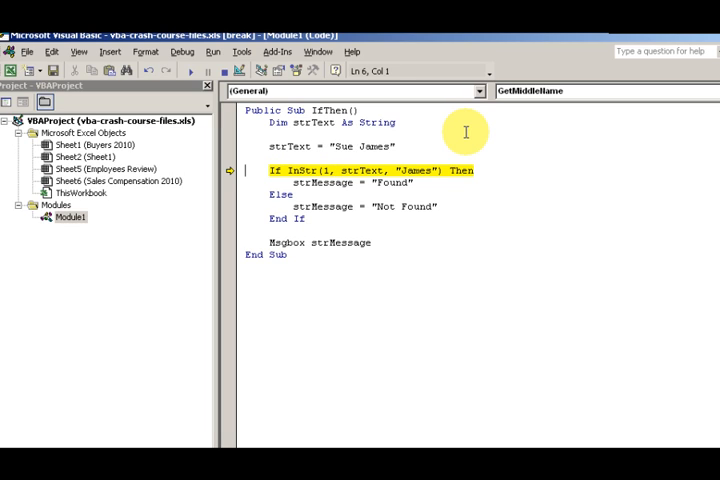
left_click(370, 170)
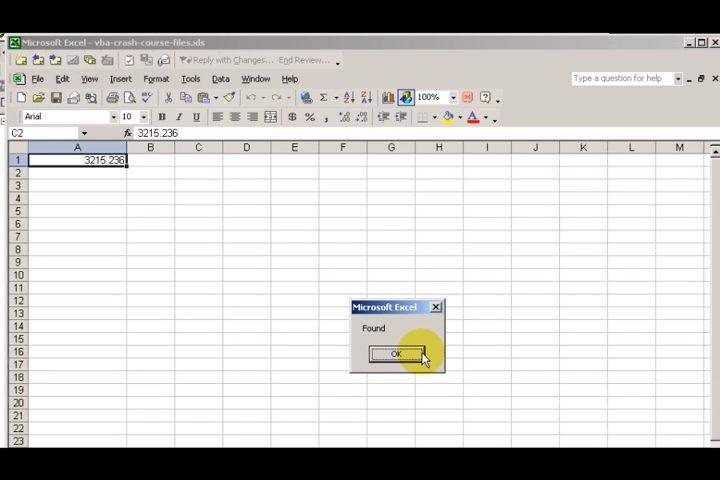
Acknowledge the Found message box and return to the IfThen code
left_click(390, 354)
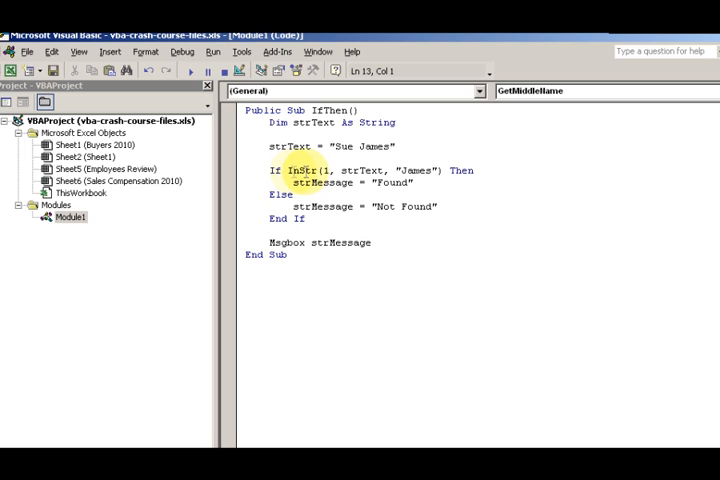
Remove James from strText, rerun with F5, and acknowledge the Not Found message
double_click(376, 144)
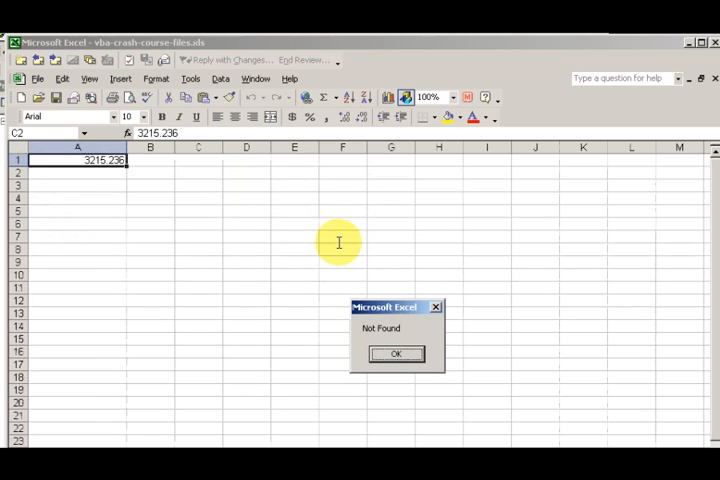
left_click(396, 352)
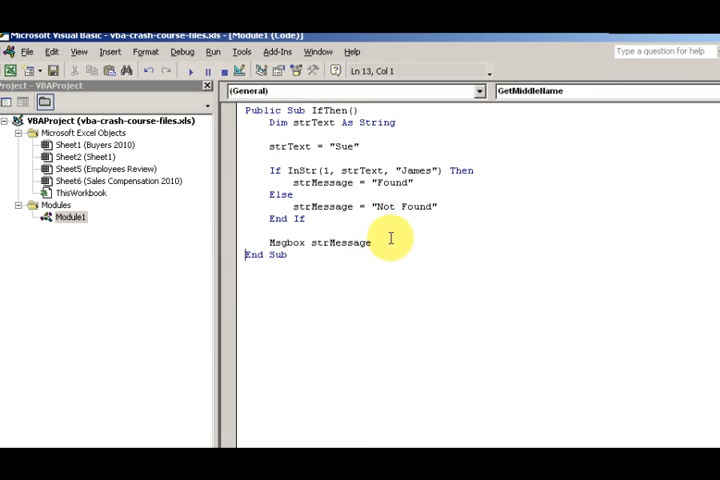
mouse_move(358, 222)
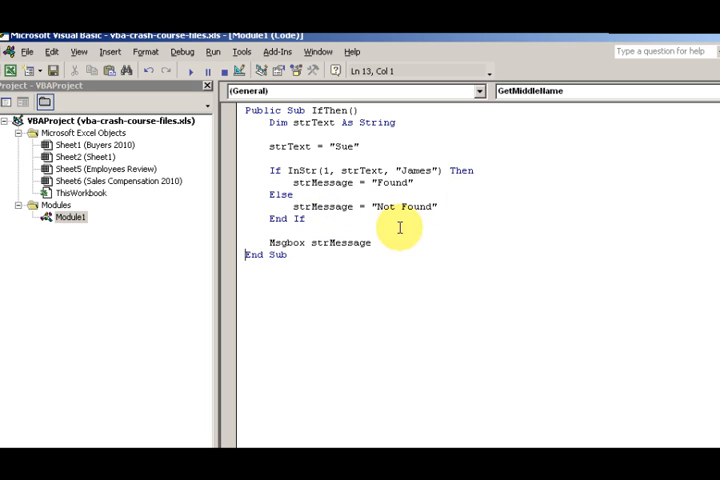
left_click_drag(272, 170, 304, 218)
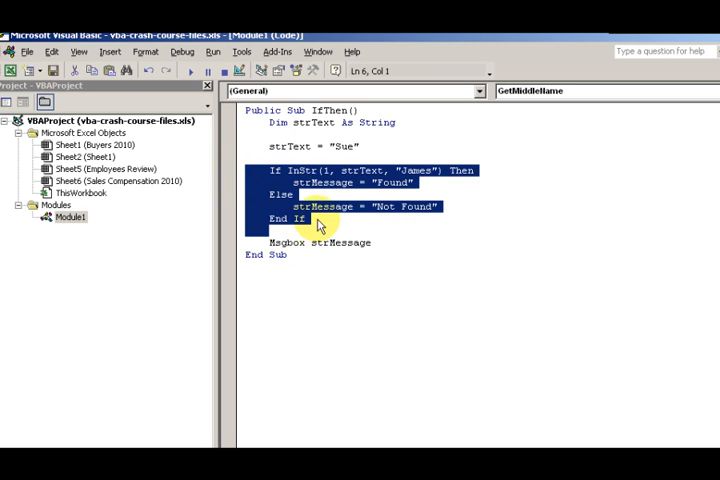
mouse_move(276, 230)
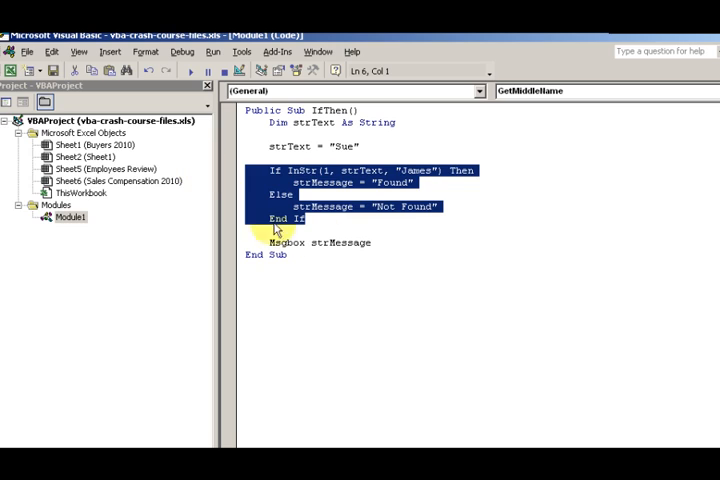
mouse_move(464, 300)
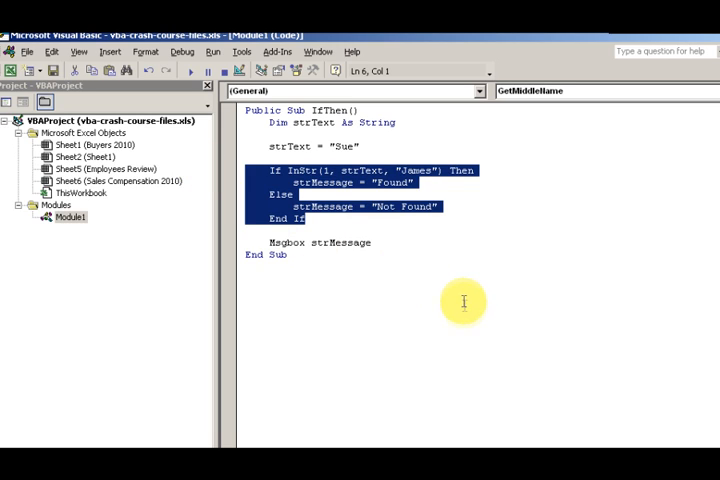
mouse_move(446, 294)
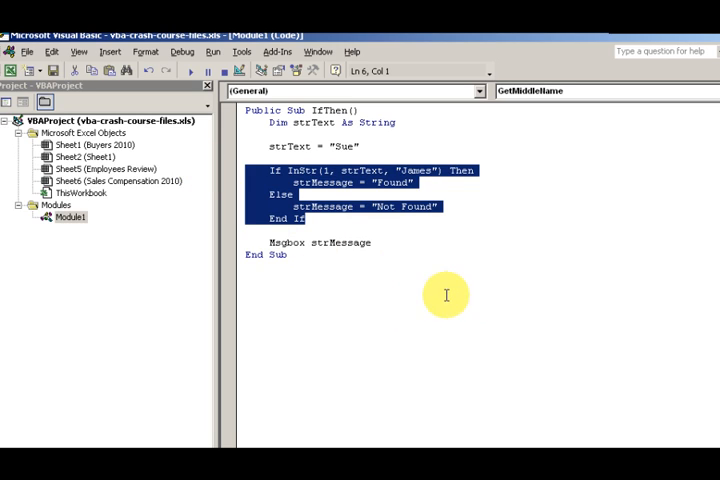
mouse_move(468, 288)
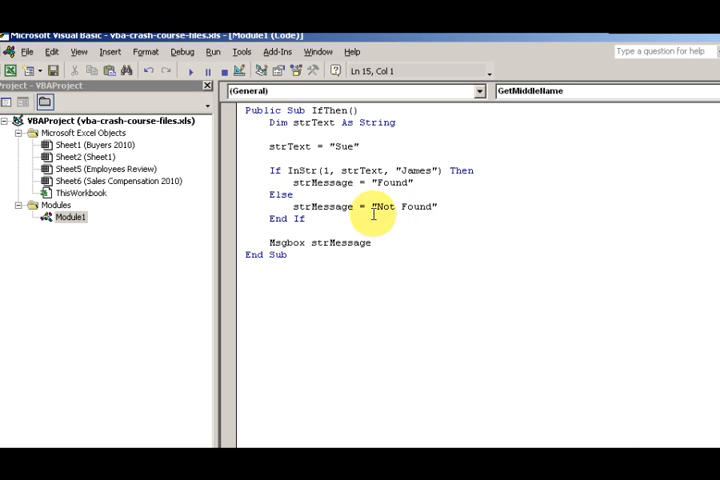
mouse_move(394, 240)
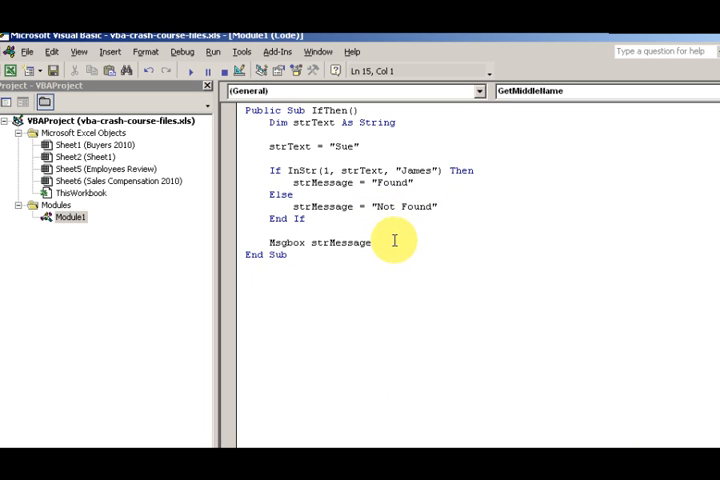
mouse_move(458, 278)
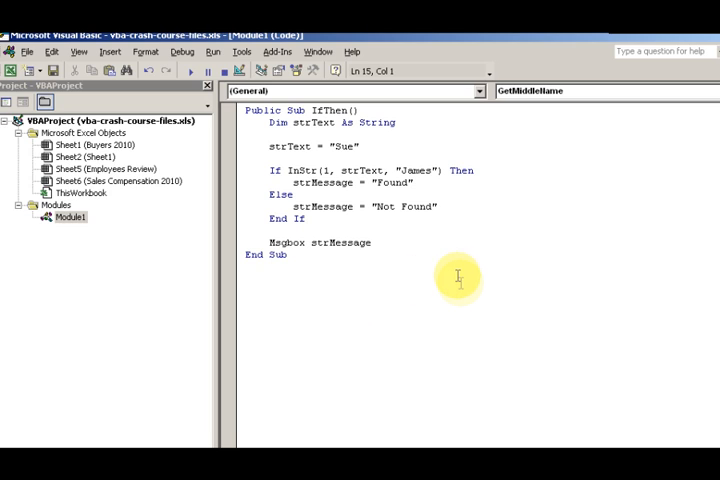